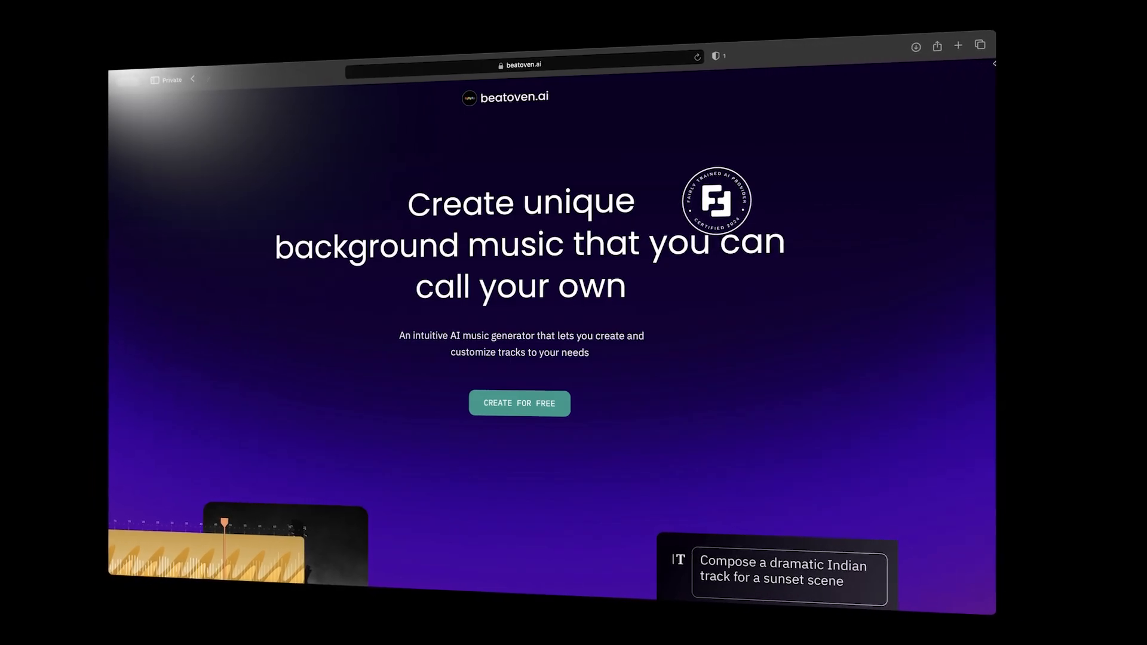
- Start a free composition from the Beatoven.ai landing page
click(518, 403)
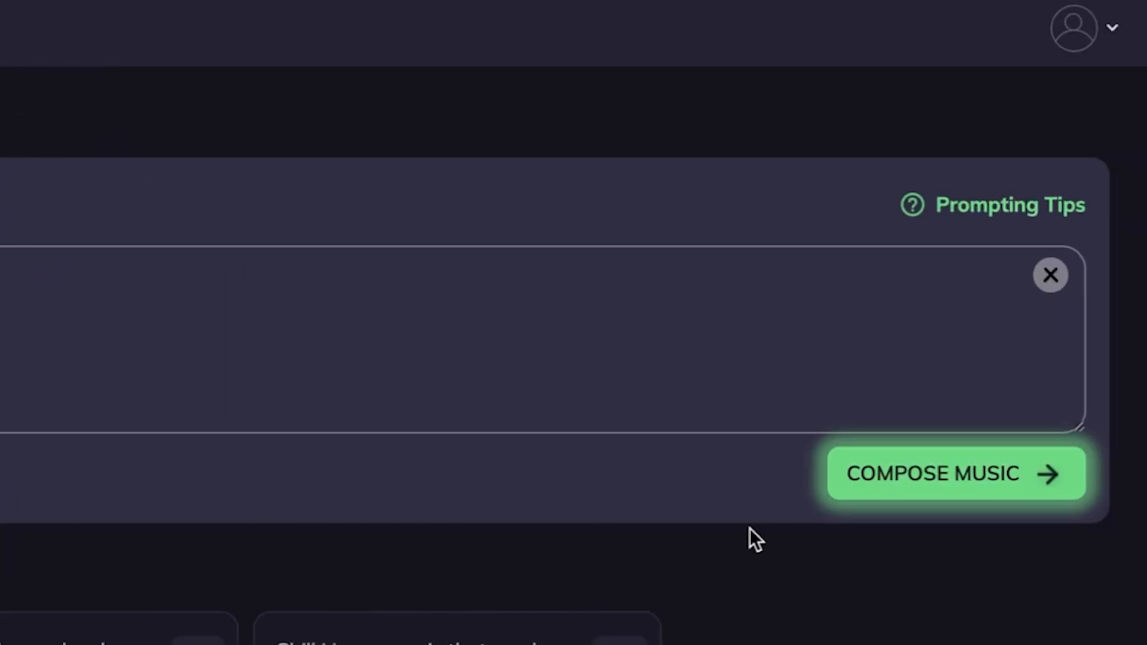
- Generate the relaxing ambient tracks for calm waves and play the first one
click(954, 473)
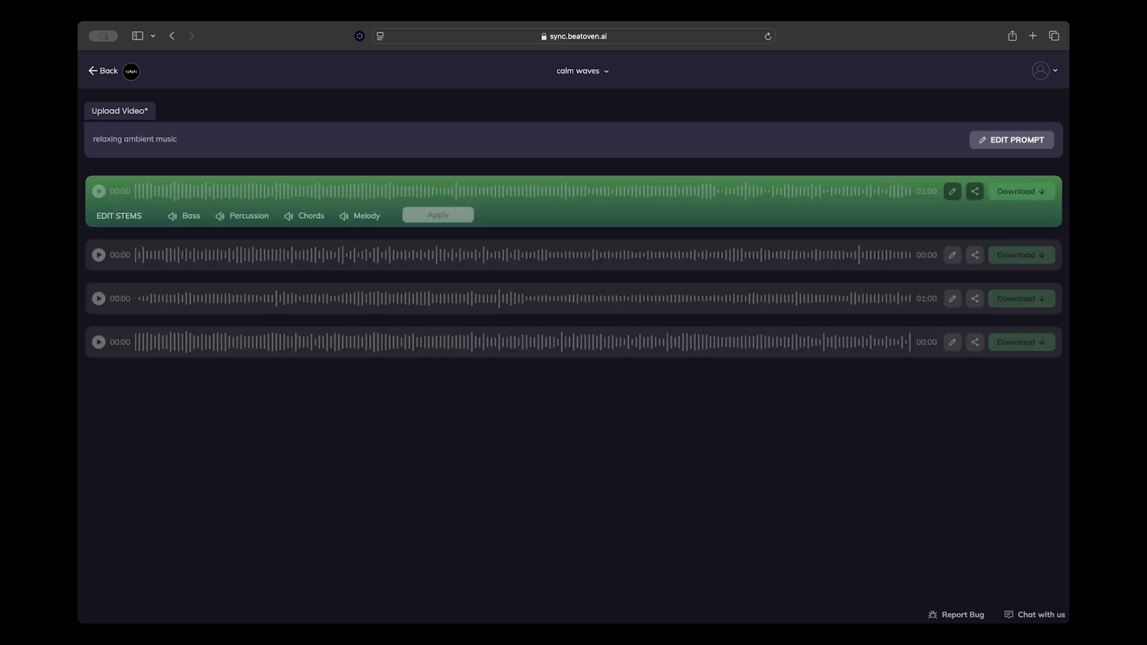
click(99, 191)
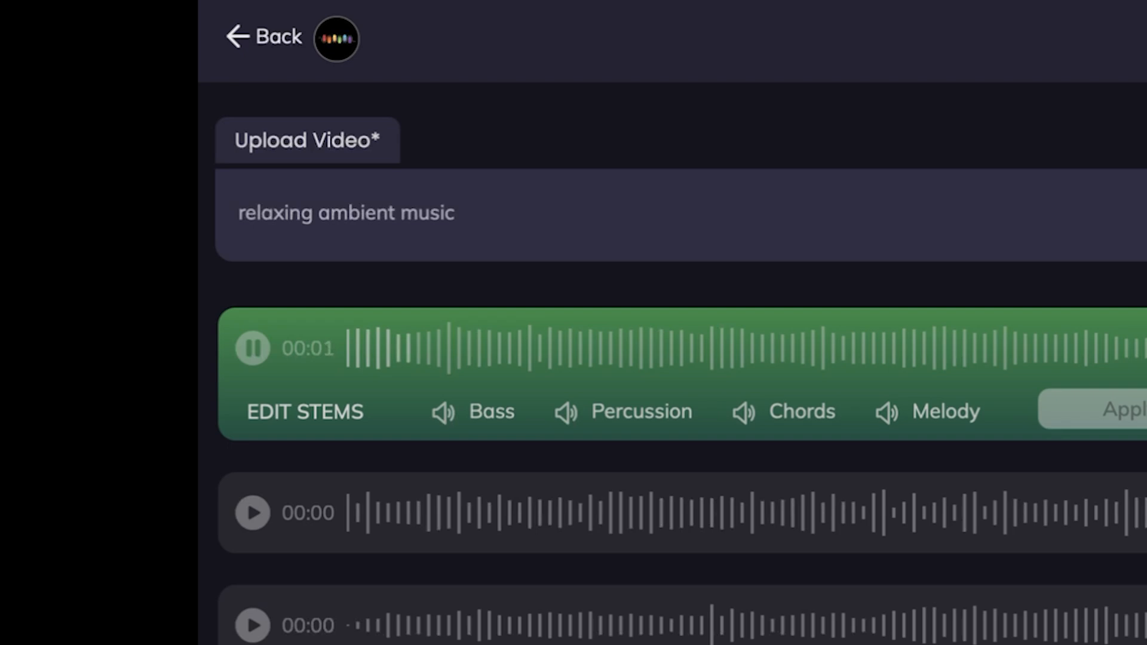
- Attach a stock video clip and describe the track as 'Make cinematic music'
click(307, 139)
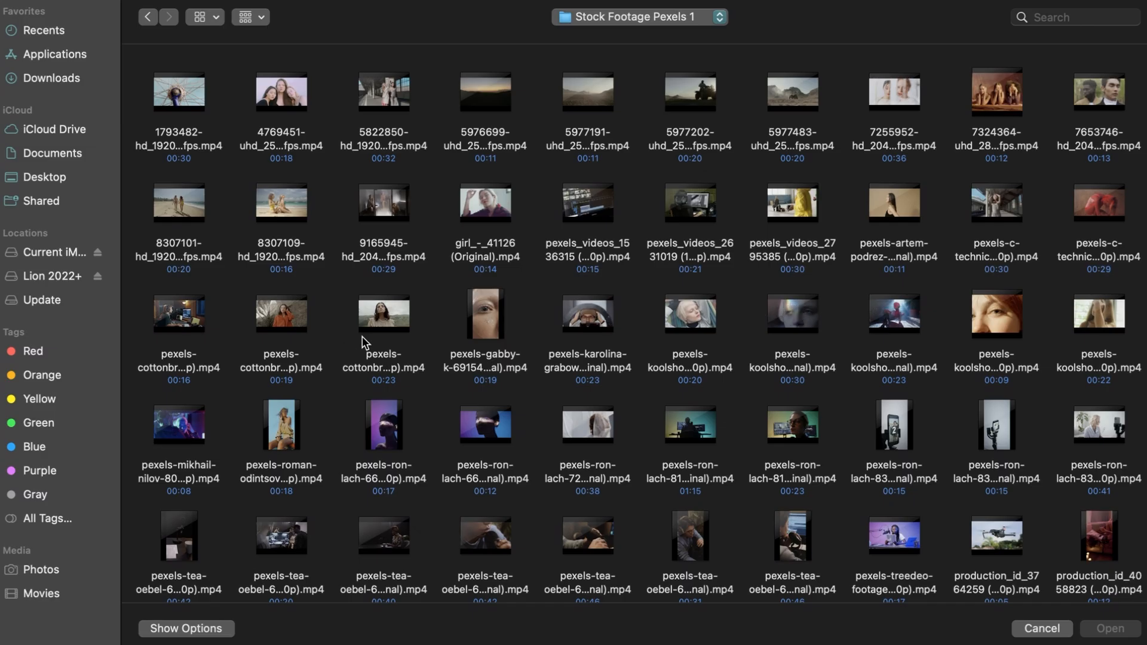
click(1109, 628)
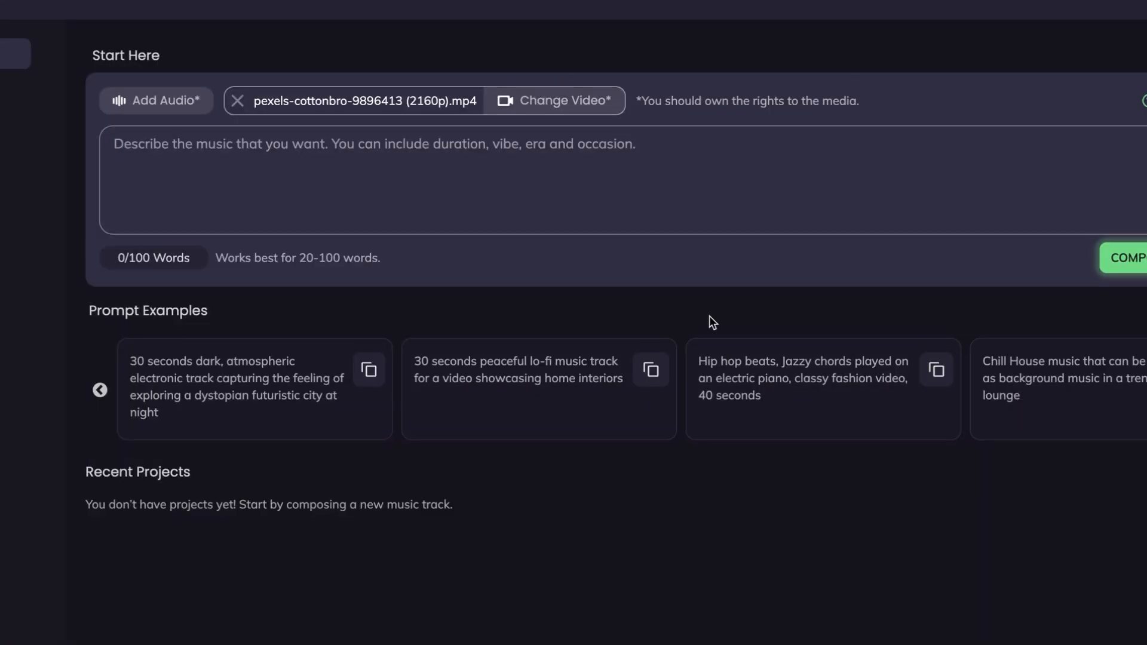
text(Make cinematic music)
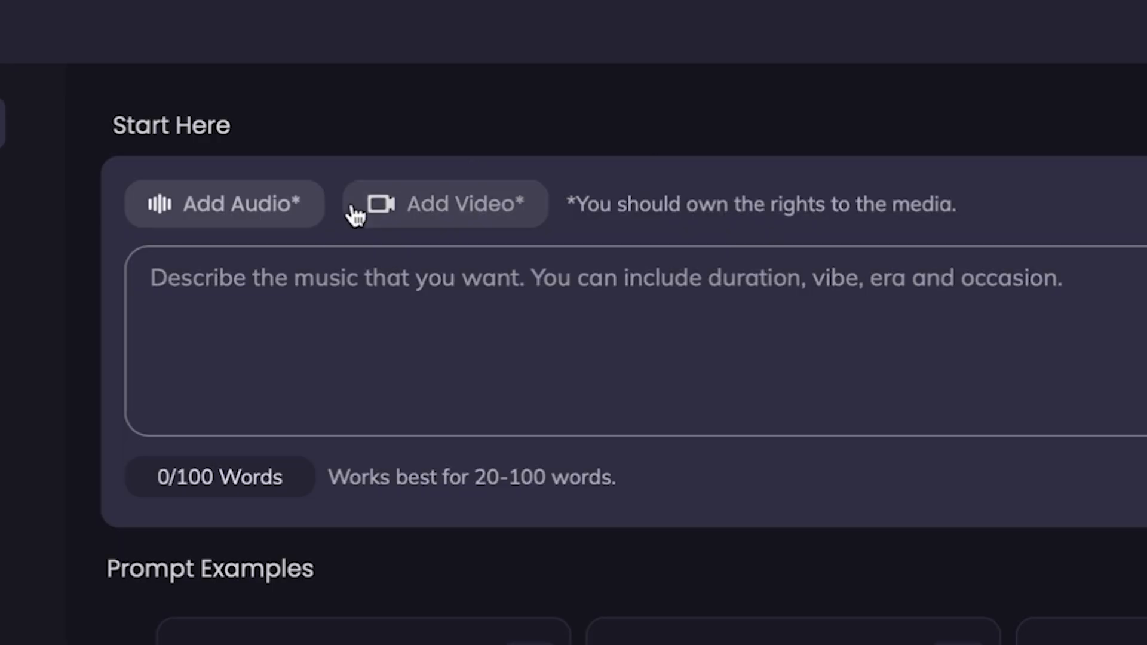
- Upload 03 Sub Hit.wav as the composition's backing audio and continue
click(224, 203)
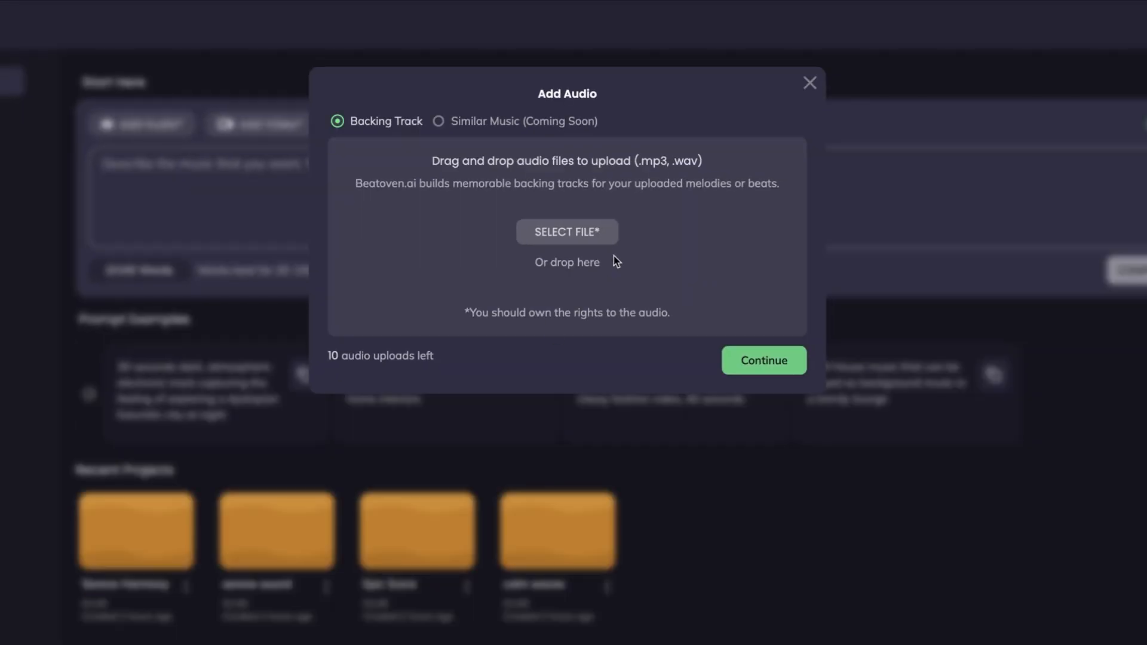
click(763, 359)
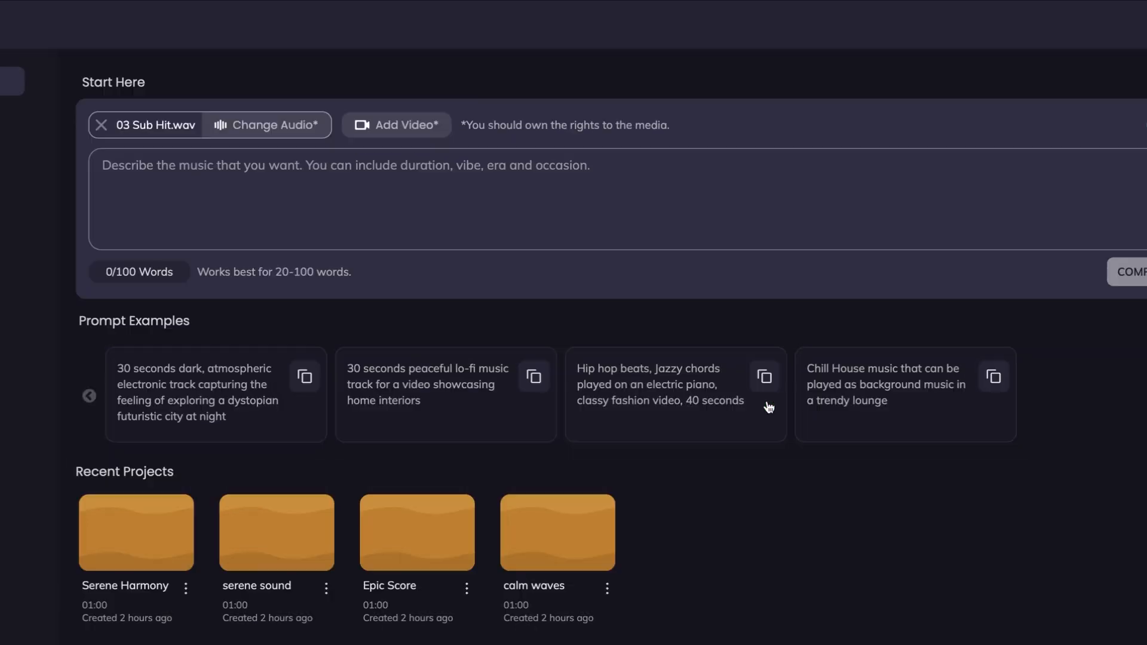
click(557, 532)
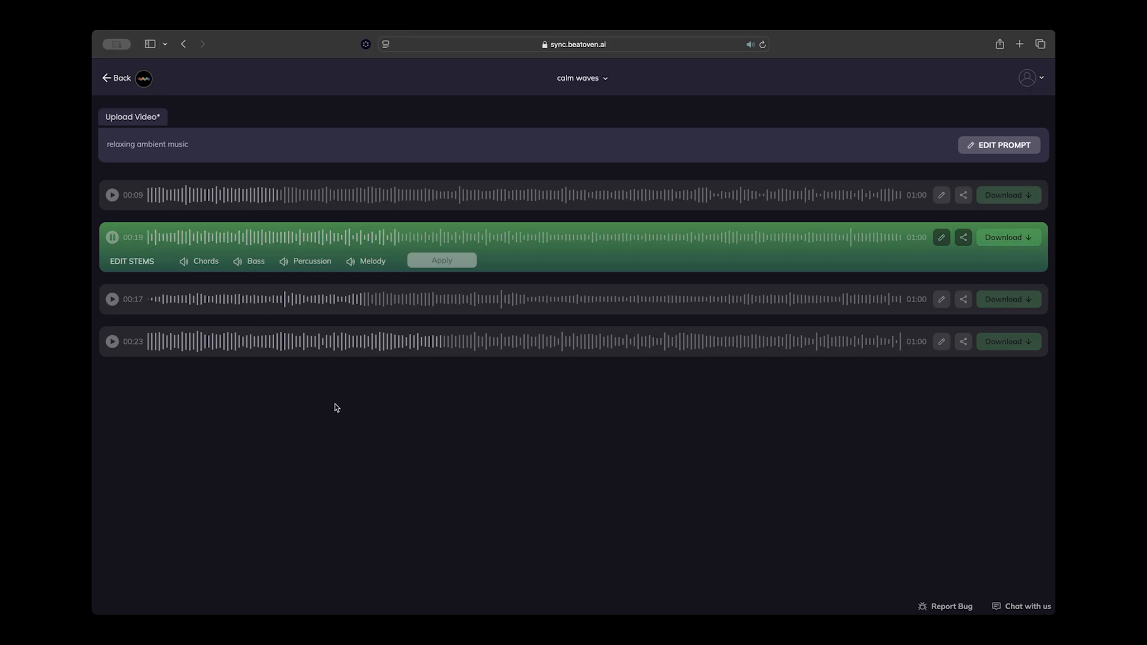
- Mute the Percussion stem on the second calm waves track, apply it, and share the track
click(312, 262)
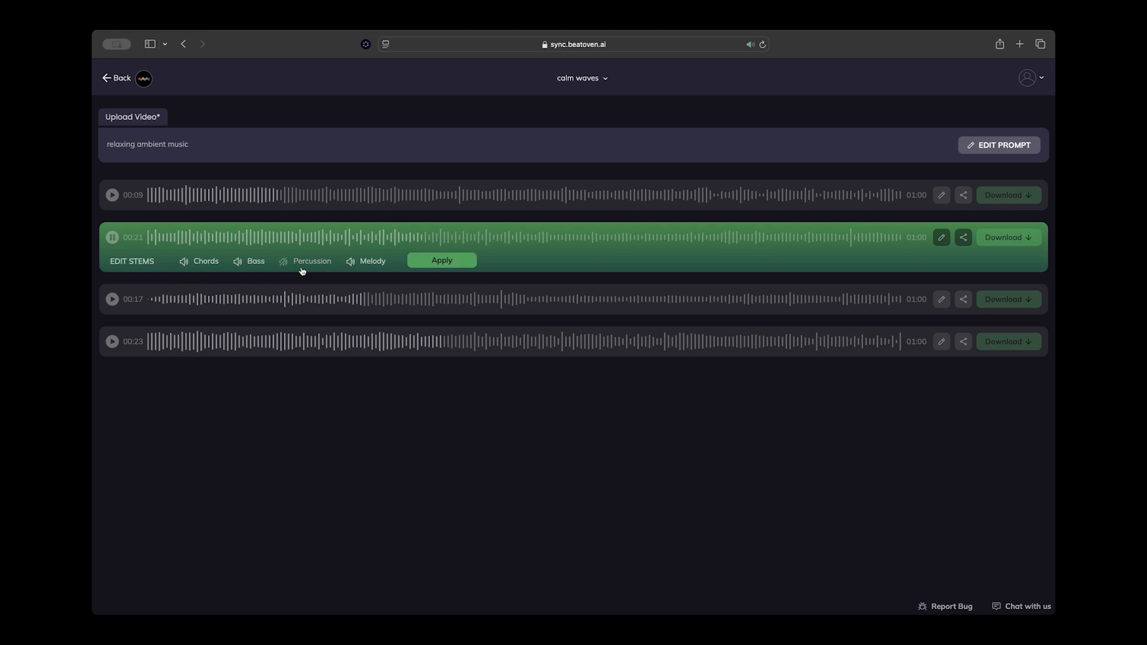
click(441, 259)
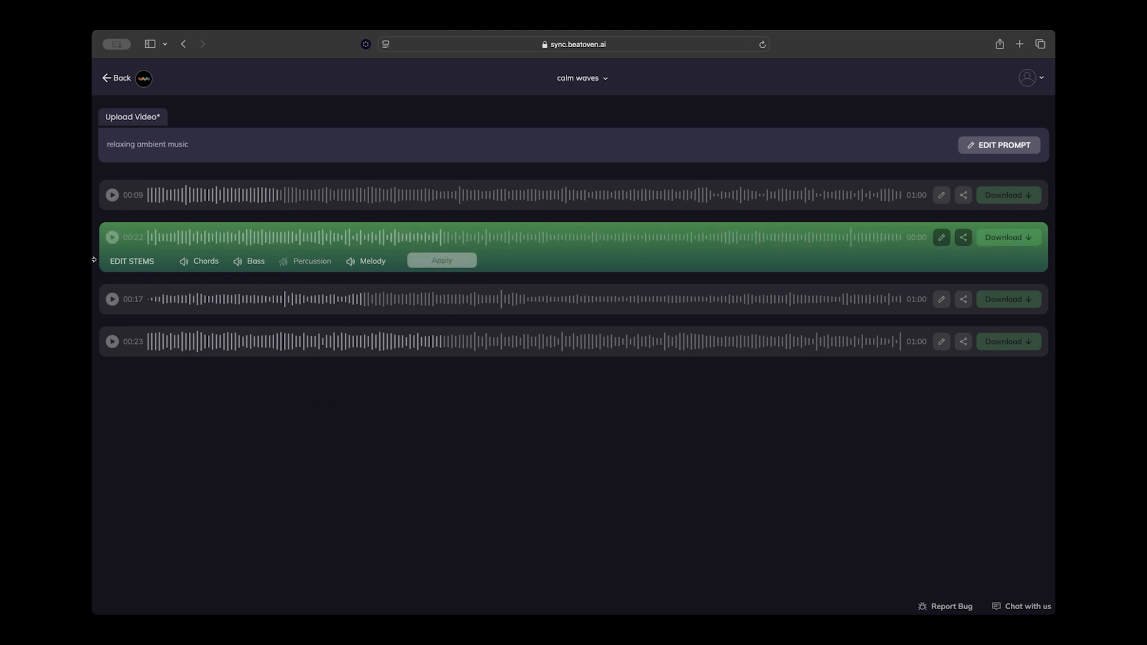
click(963, 237)
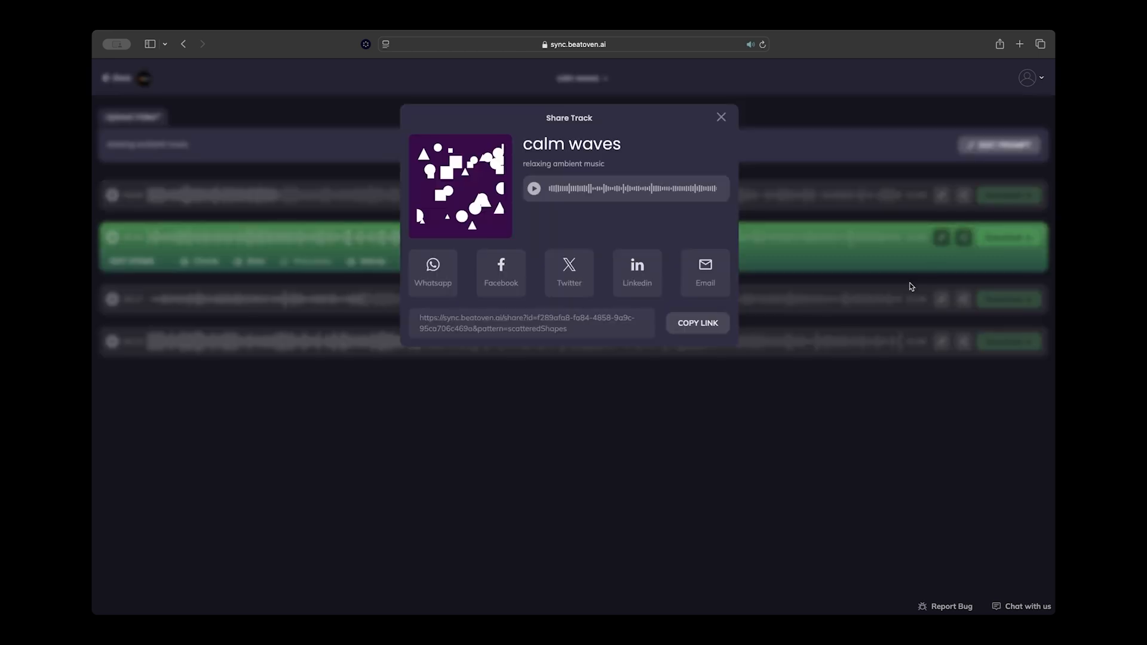
mouse_move(633, 284)
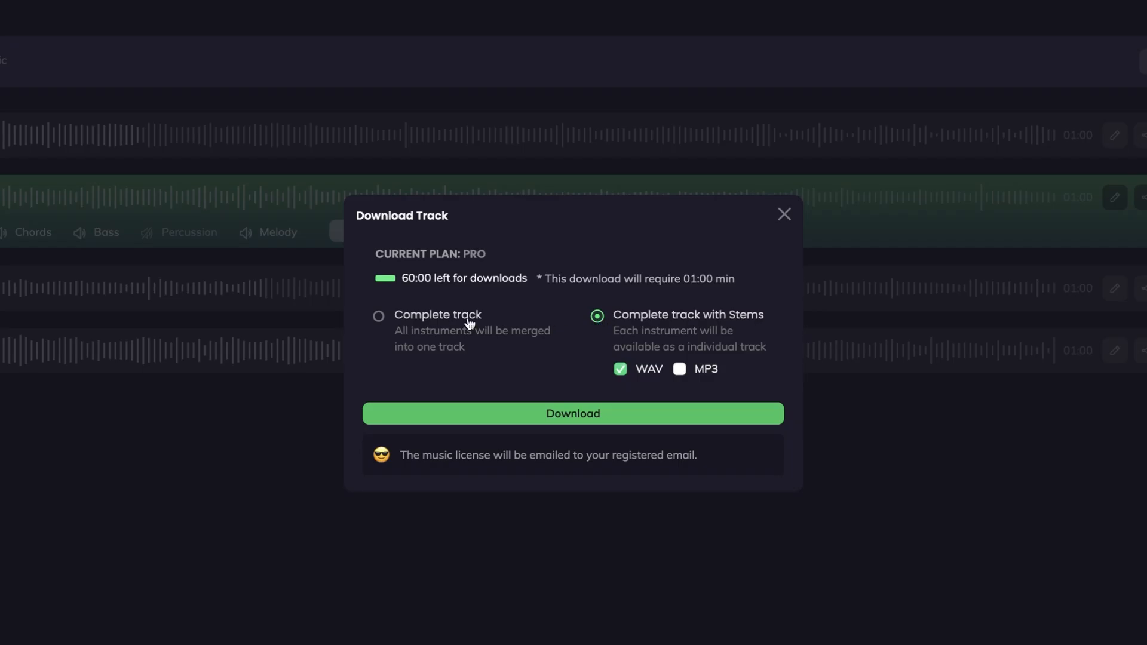
- Prepare a complete merged WAV download and load Serene Harmony in the editor
click(379, 316)
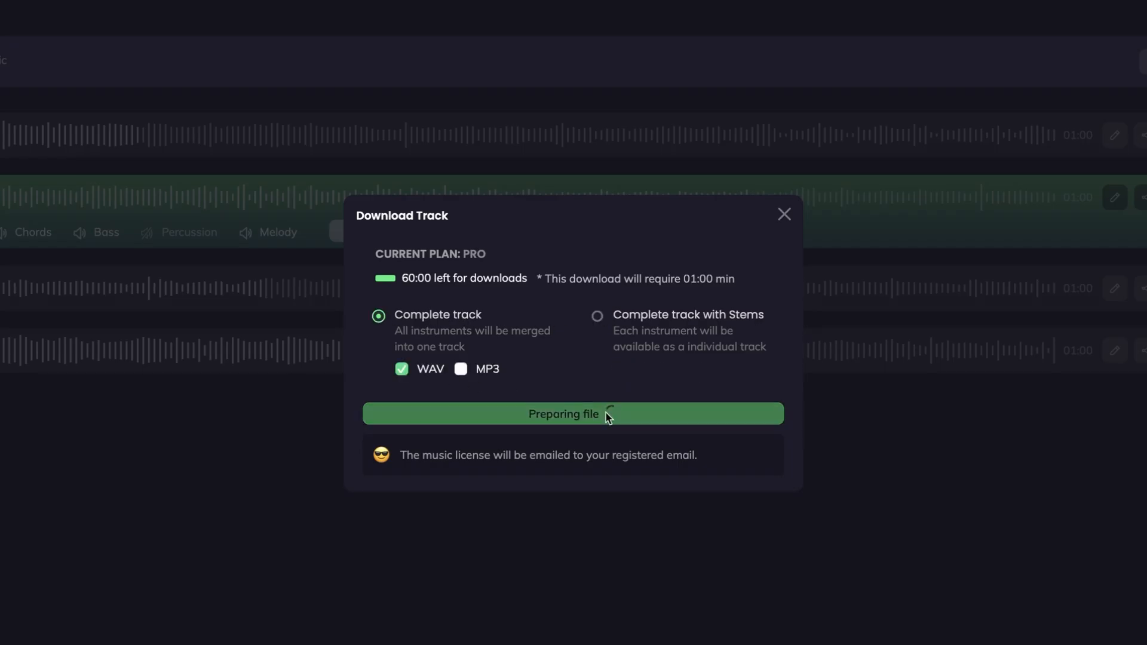
click(784, 214)
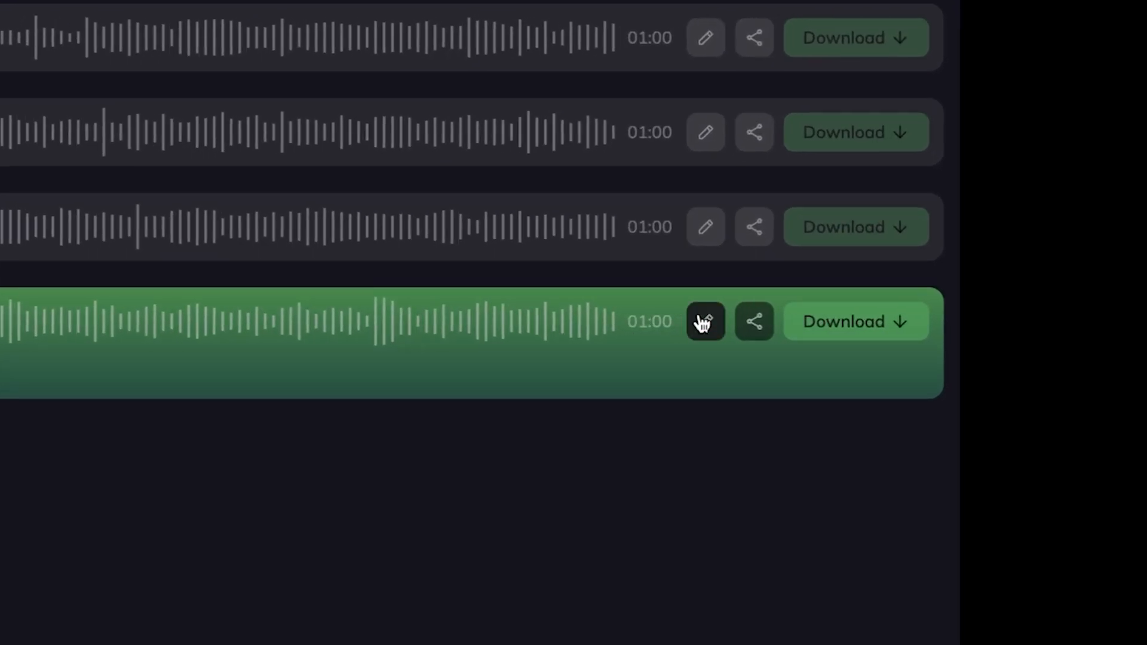
click(704, 321)
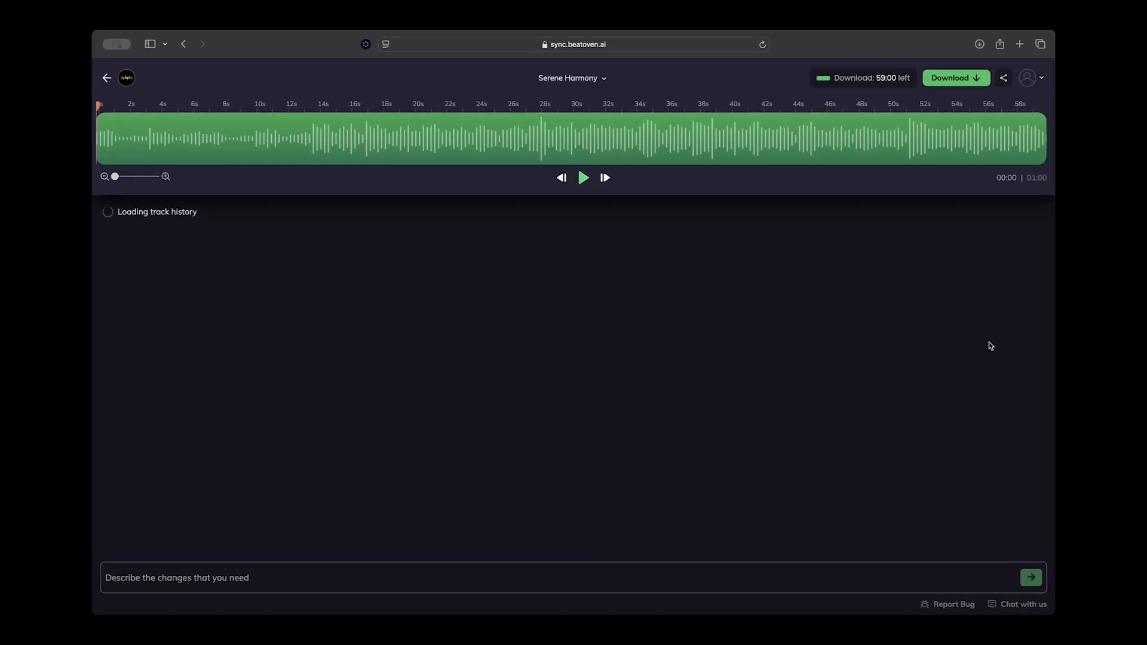